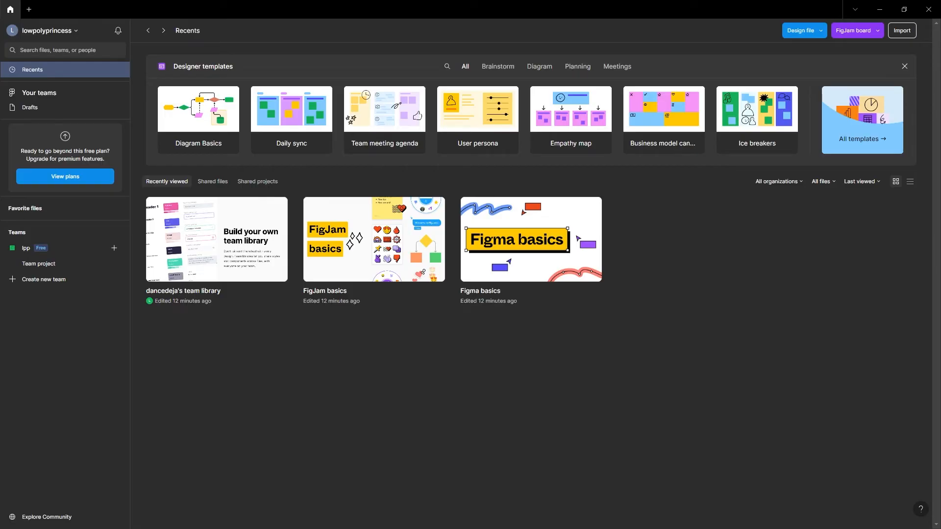
Create a new design file in the lpp / Team project from the Design file dropdown
left_click(800, 30)
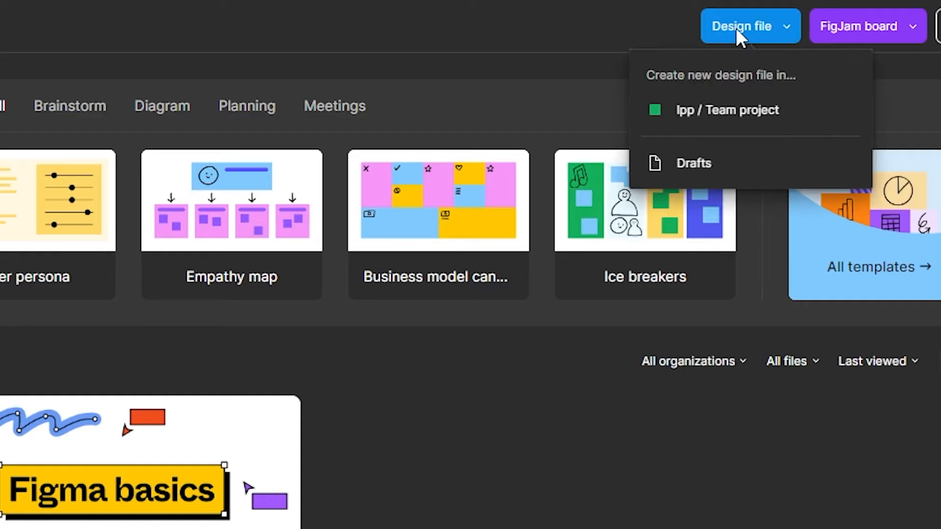
left_click(726, 110)
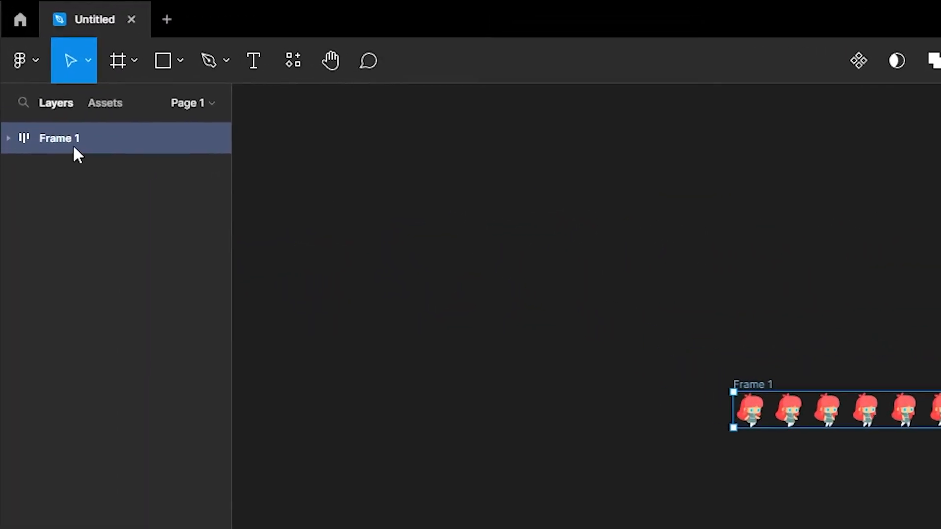
Rename Frame 1 to 'walk'
type("walk")
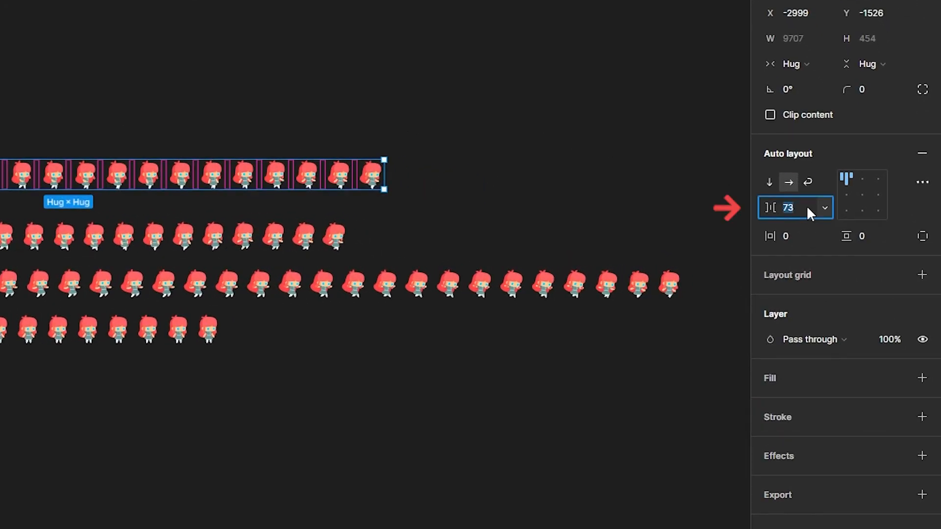
Set the walk row's auto layout gap from 73 to 0
type("0")
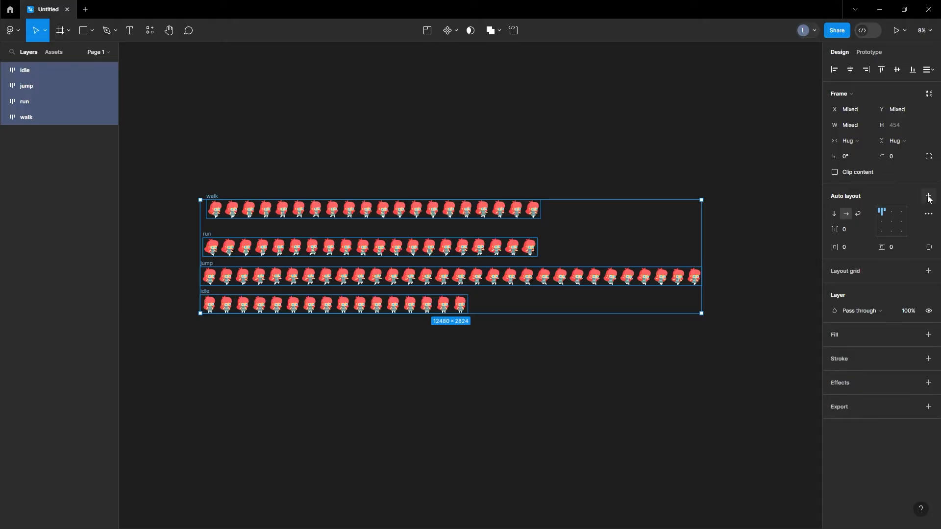
Wrap the walk, run, jump and idle rows in vertical auto layout with 0 spacing
left_click(927, 199)
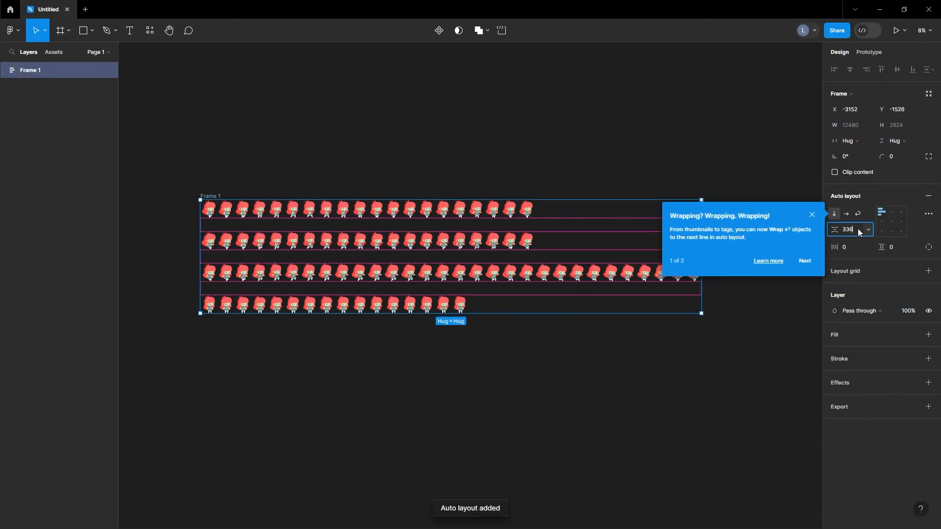
type("0")
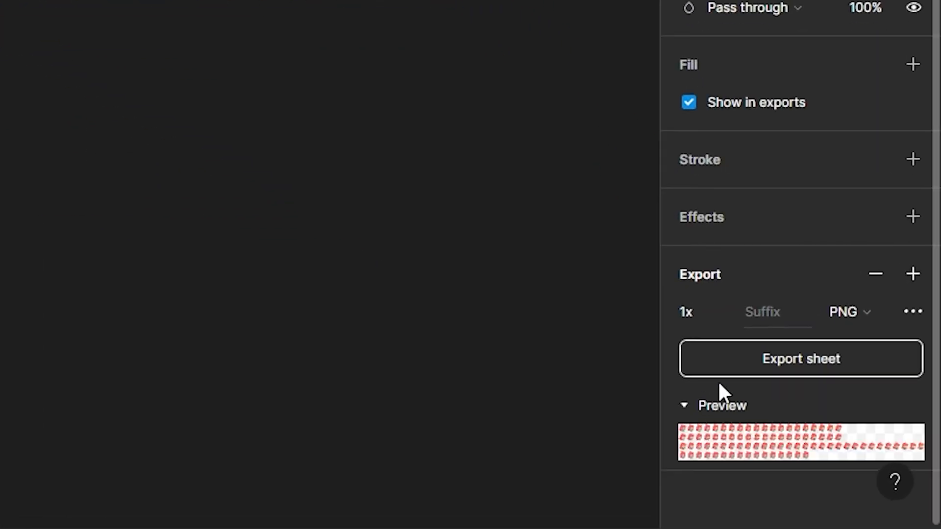
Keep PNG as the format for the sheet frame's 1x export
left_click(848, 311)
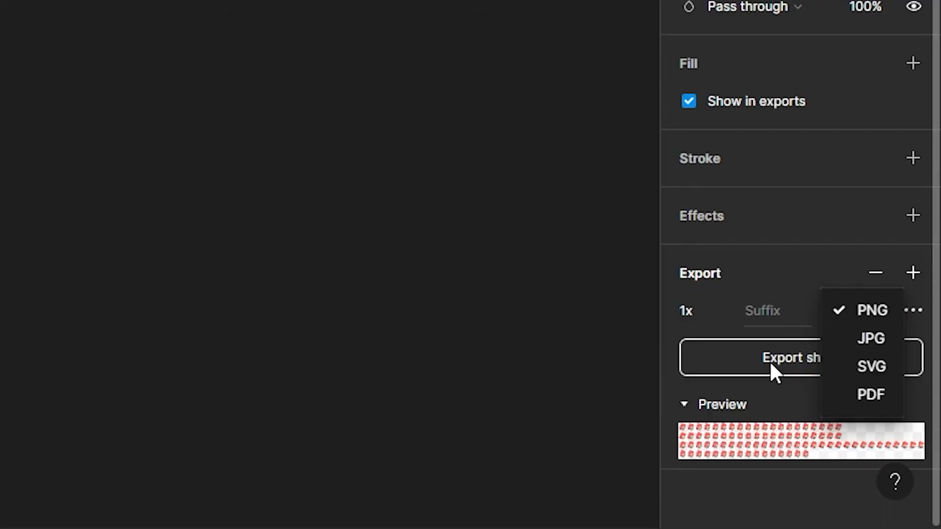
left_click(870, 310)
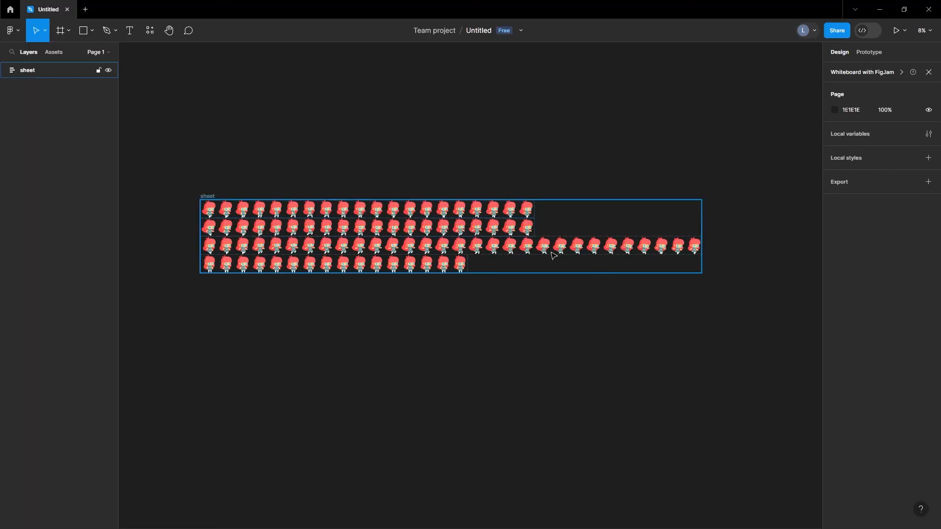
Expand the sheet frame in Layers and select the idle row
left_click(11, 70)
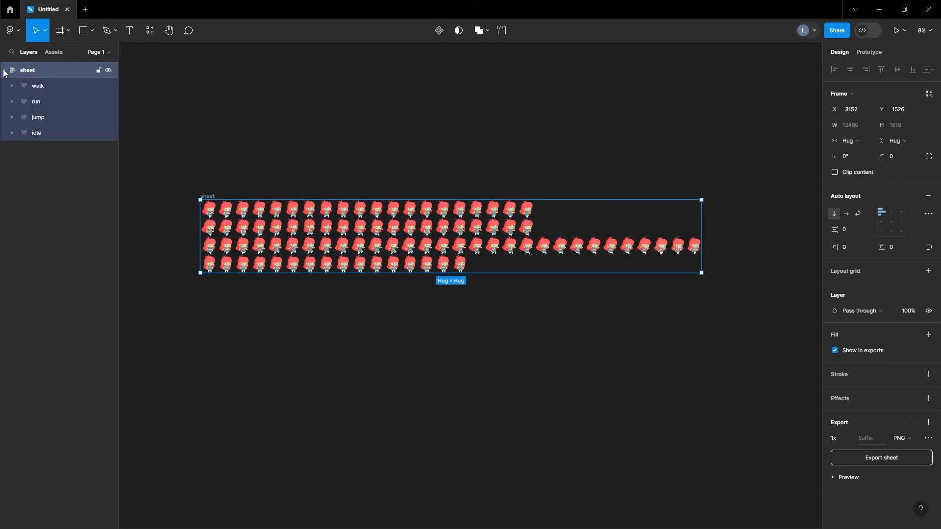
left_click(36, 133)
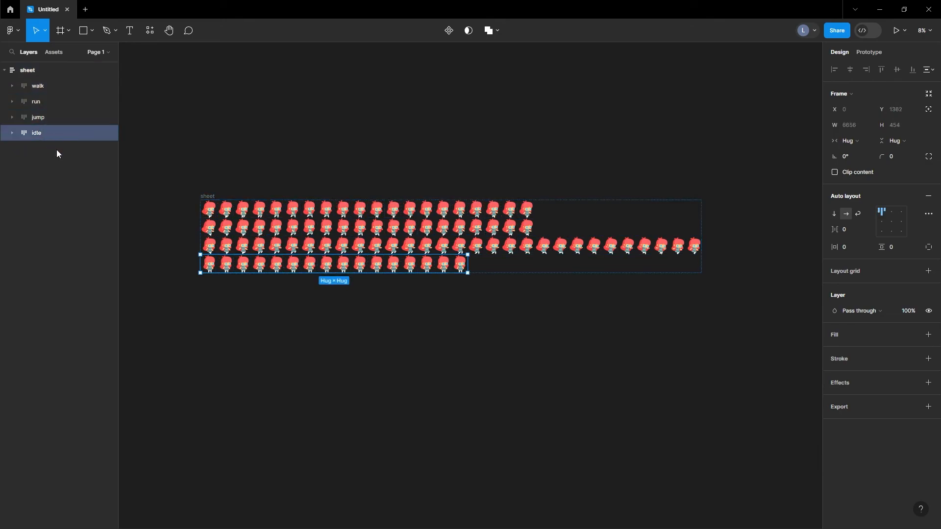